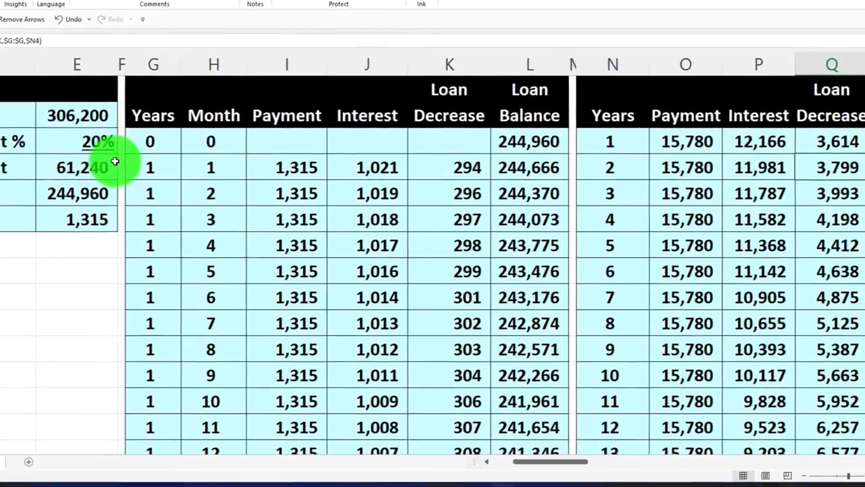
Scroll right to the balance sheet liabilities totaling 250,646 beside the income statement
scroll(right, 3)
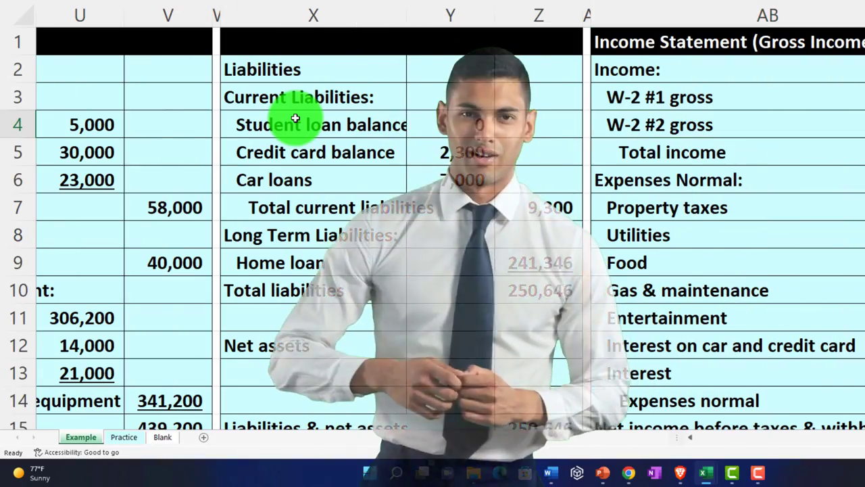
Show the gross (139,000) and cash-flow (113,000) income statements and select the W-2 #2 net amount
scroll(right, 3)
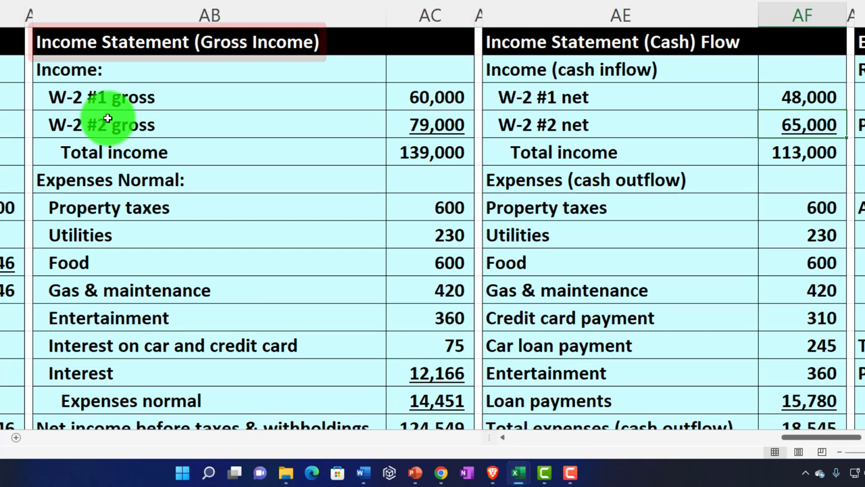
click(801, 124)
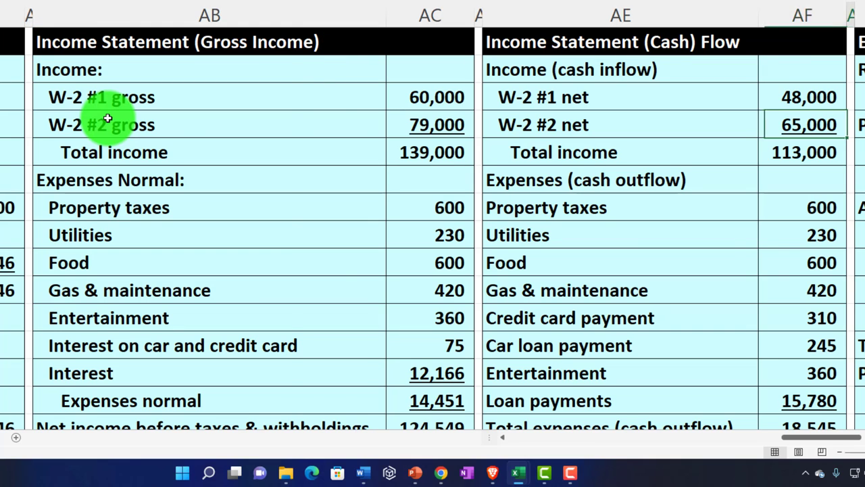
Switch to the Practice sheet with its blank loan calculation area
scroll(right, 3)
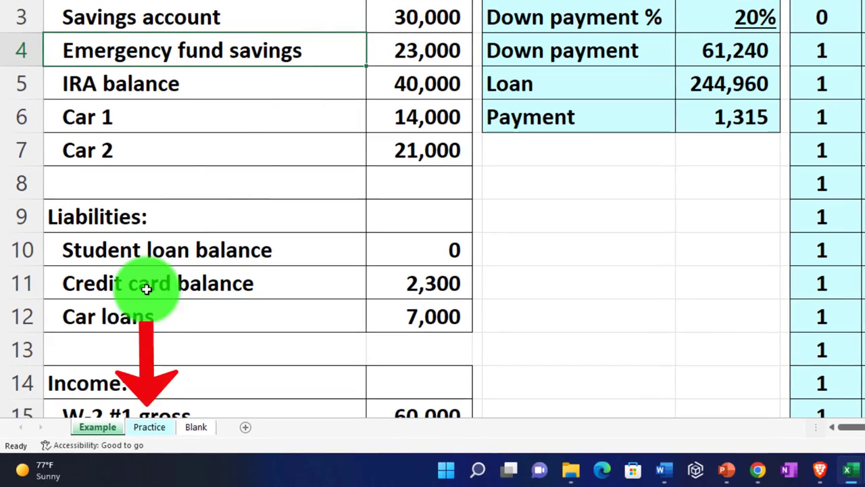
click(150, 427)
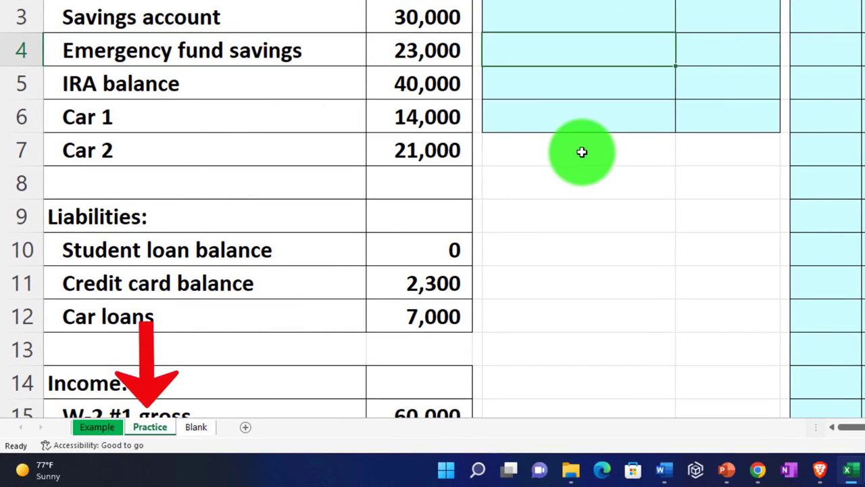